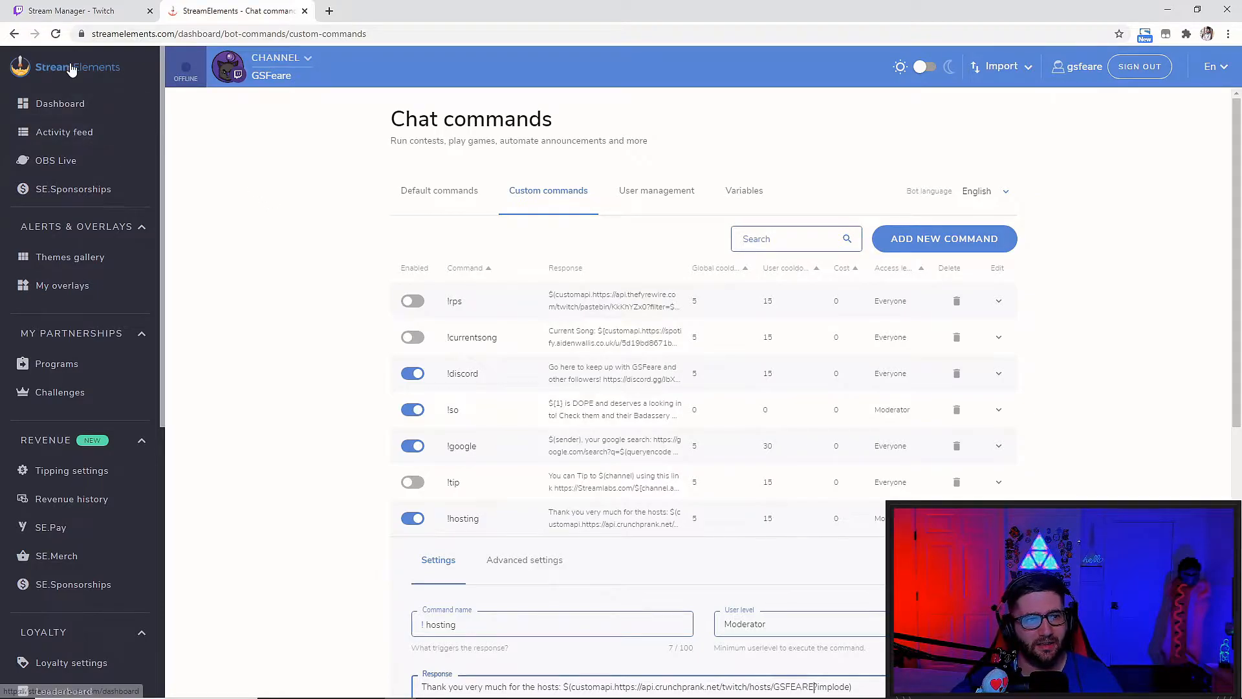
mouse_move(59, 104)
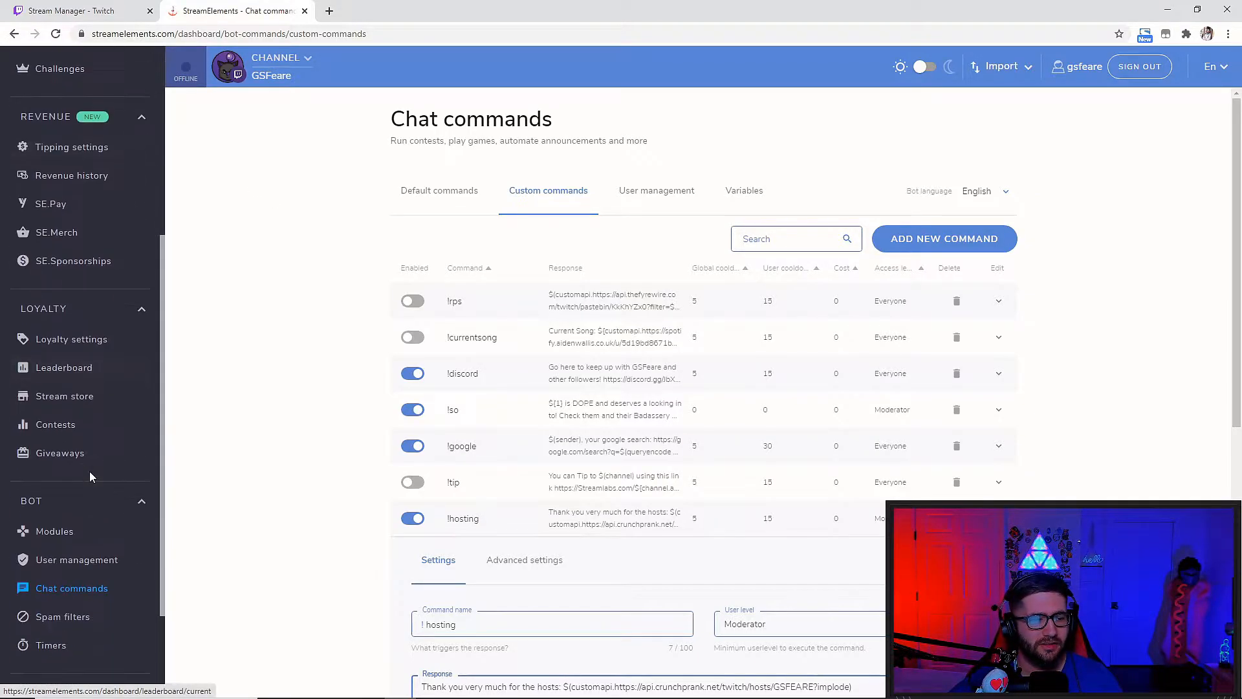
Browse the default chat commands and return to the custom commands list
scroll(down, 3)
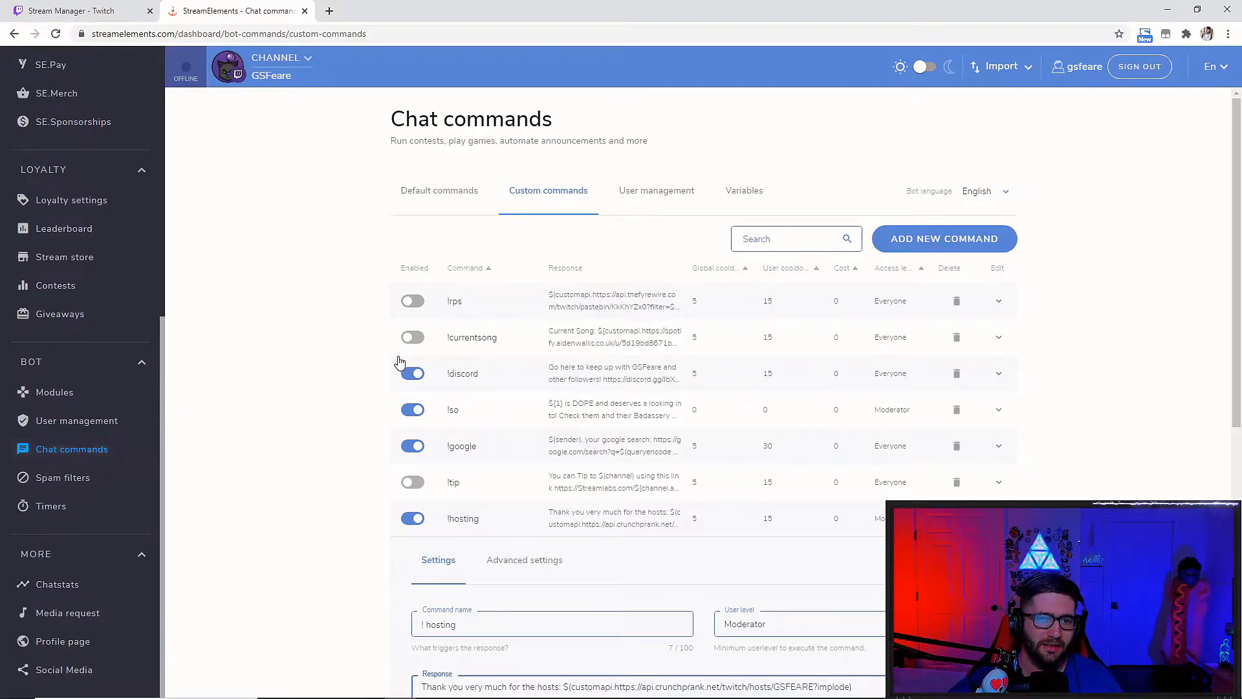
click(439, 190)
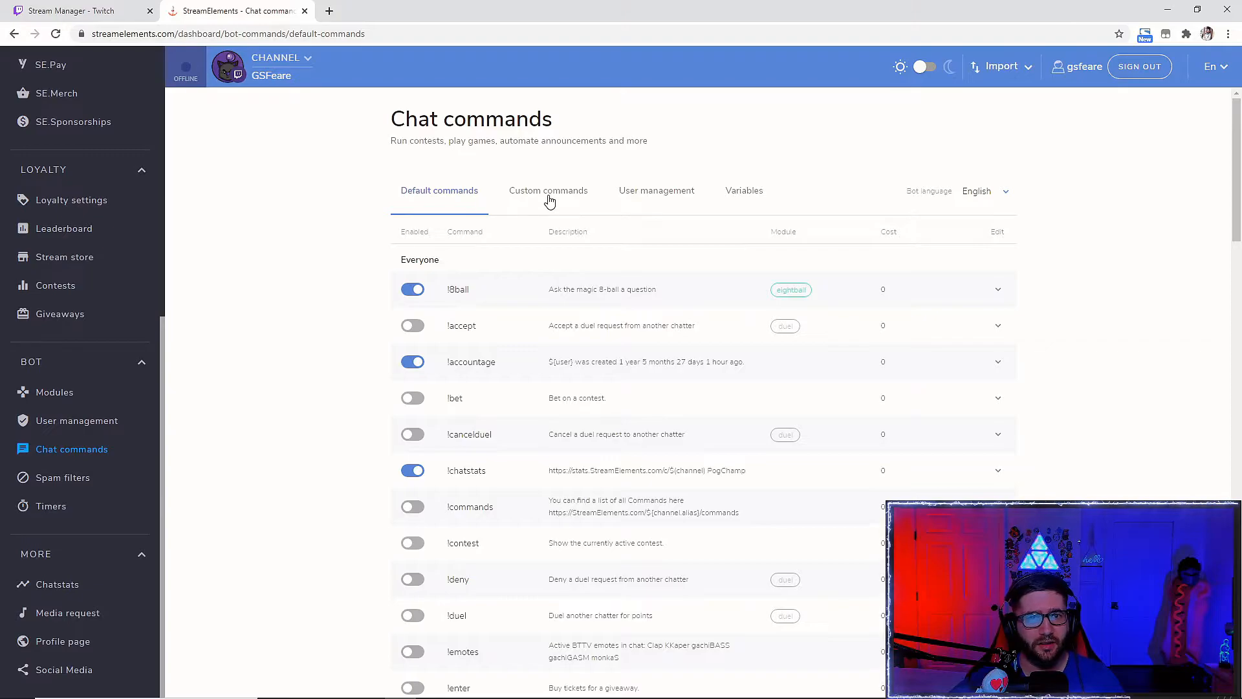
click(547, 191)
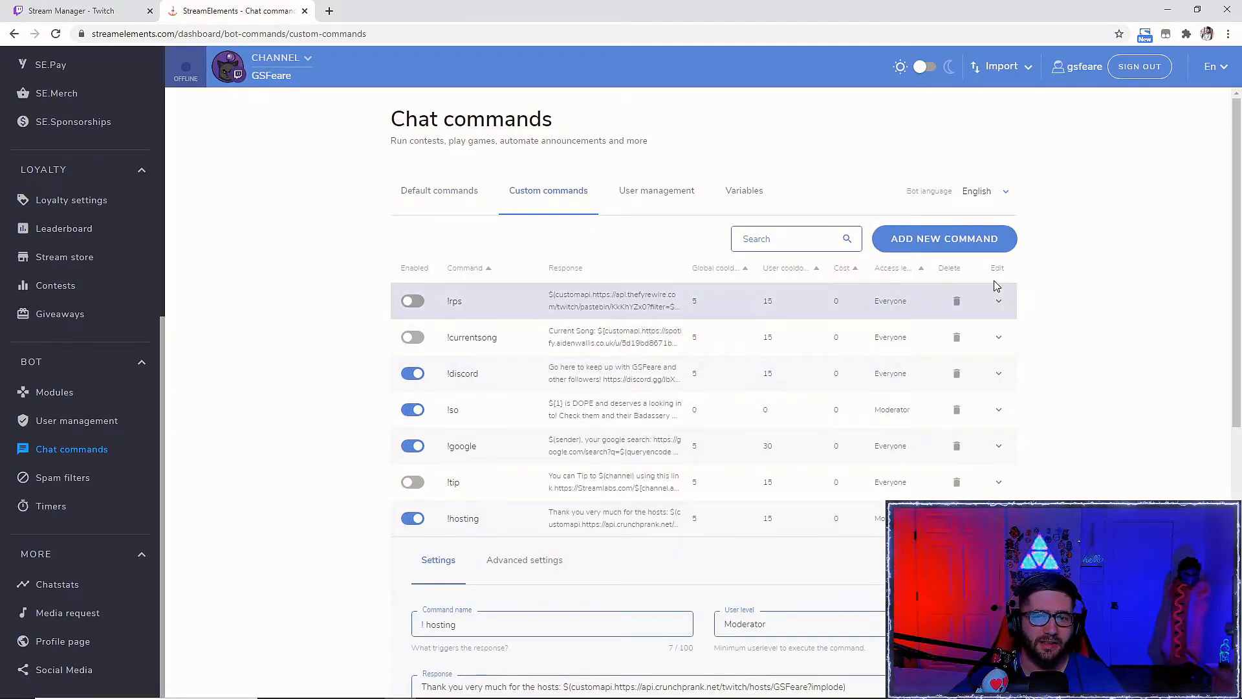
scroll(down, 3)
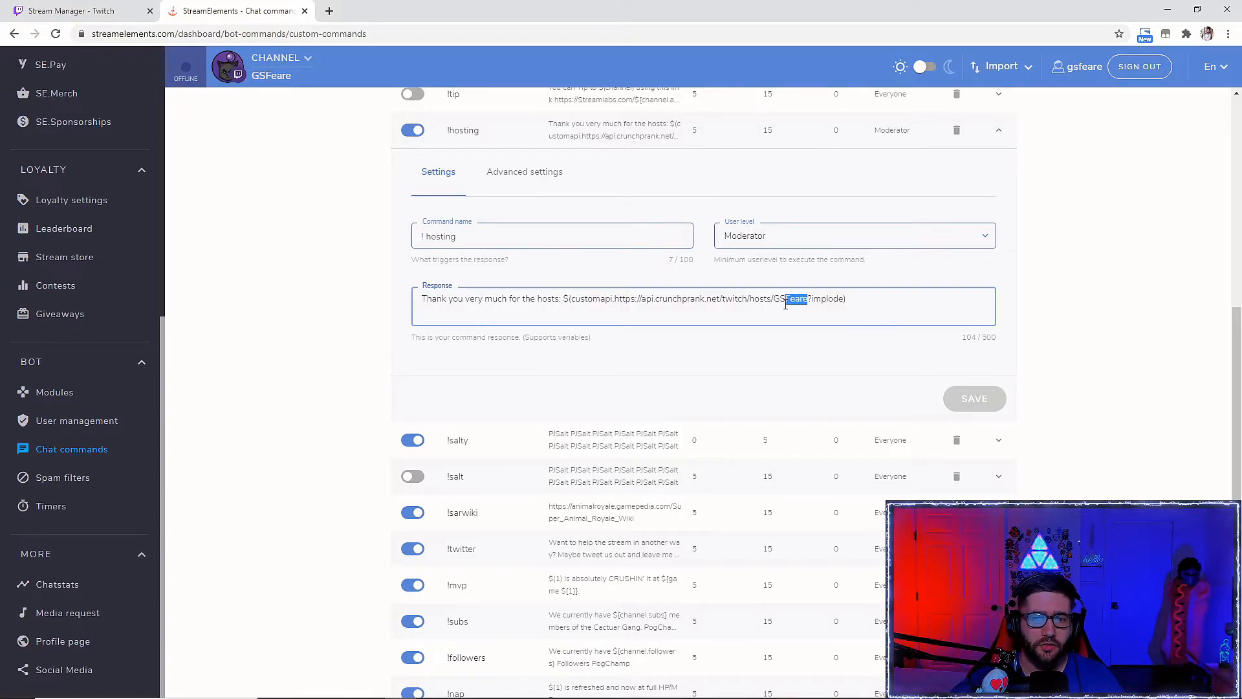
Replace the channel name in the !hosting customapi hosts URL with GSFEARE
text(ACCOU)
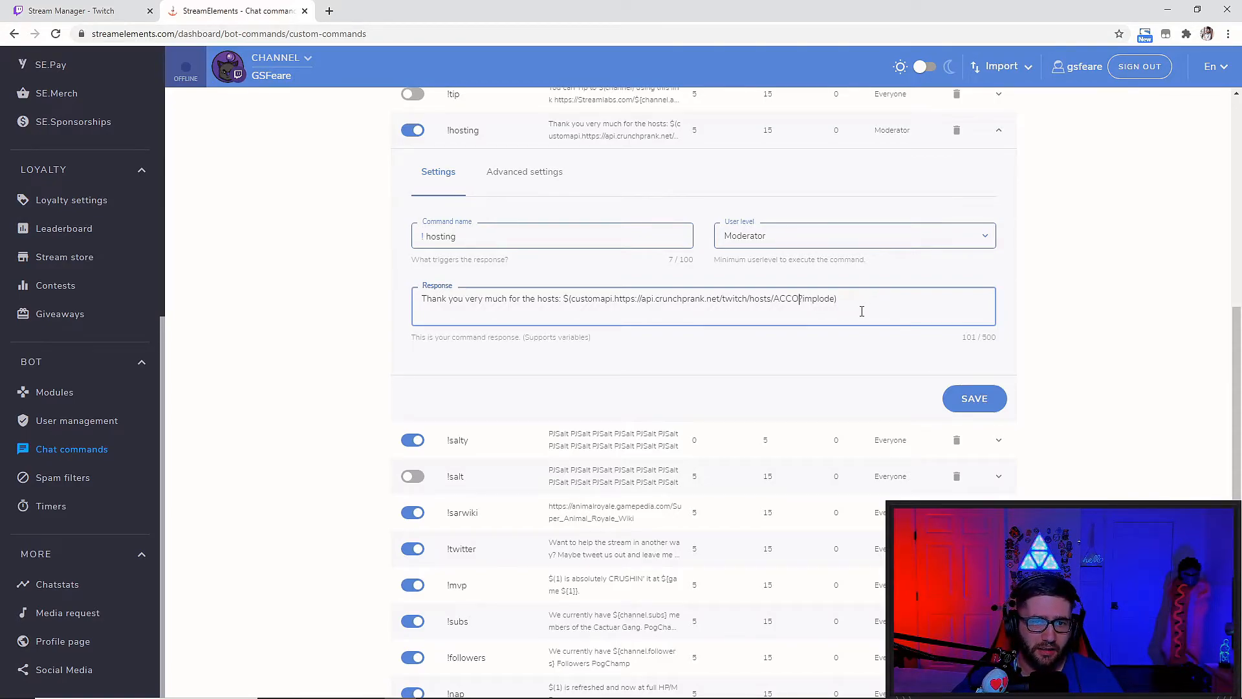
text(GSFEARE)
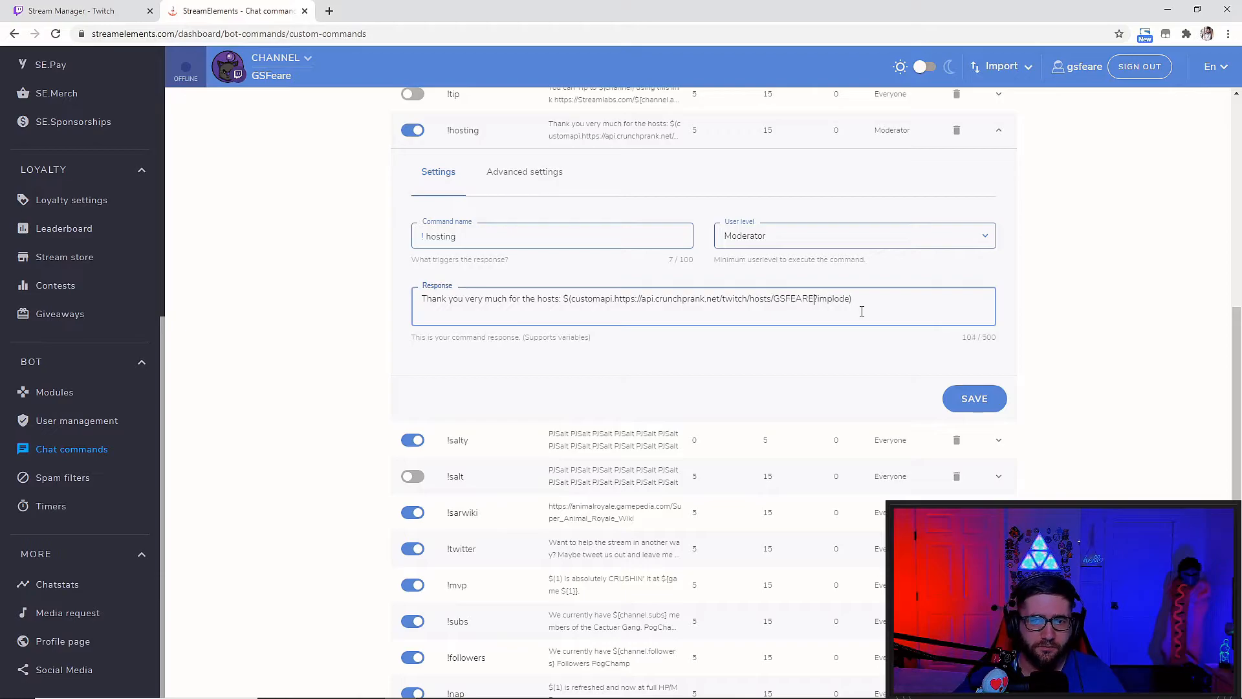